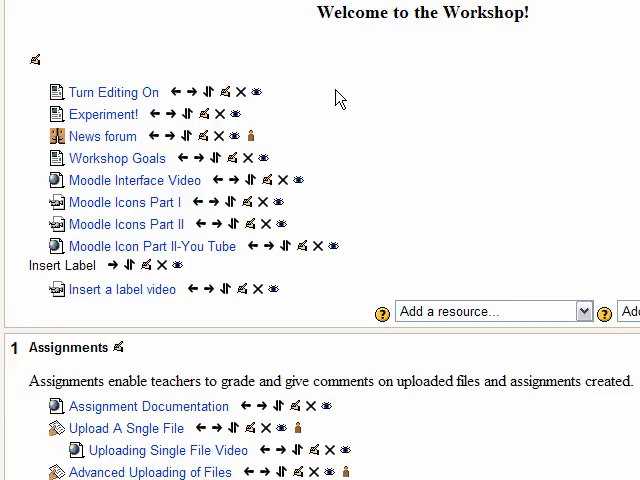
mouse_move(418, 180)
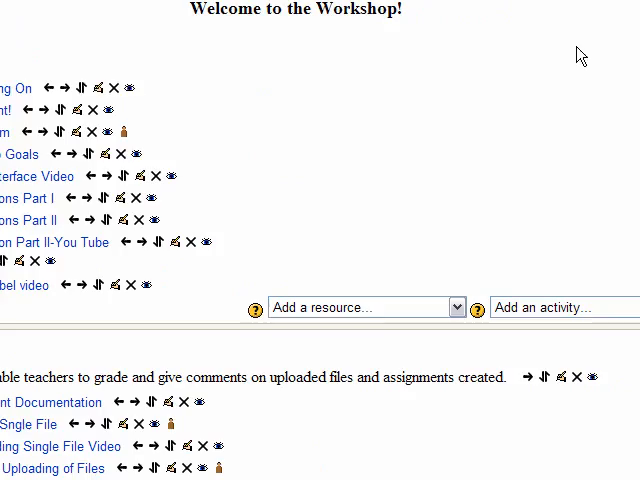
mouse_move(502, 296)
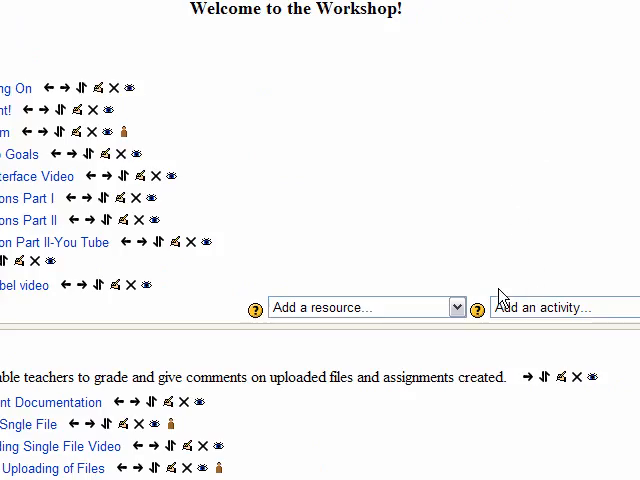
mouse_move(444, 256)
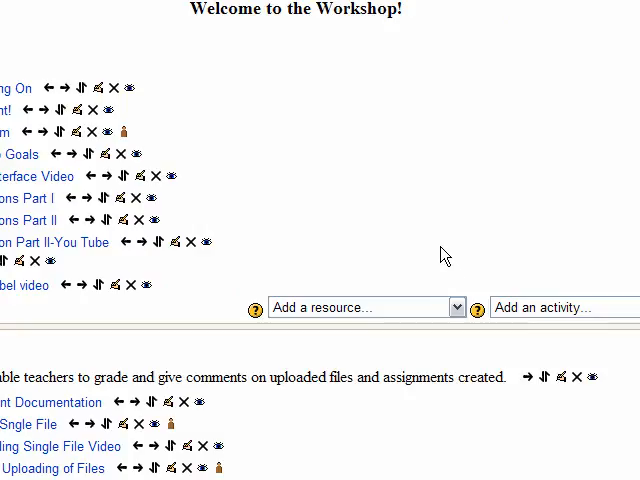
Bring up the list of resource types addable to the workshop section.
left_click(456, 308)
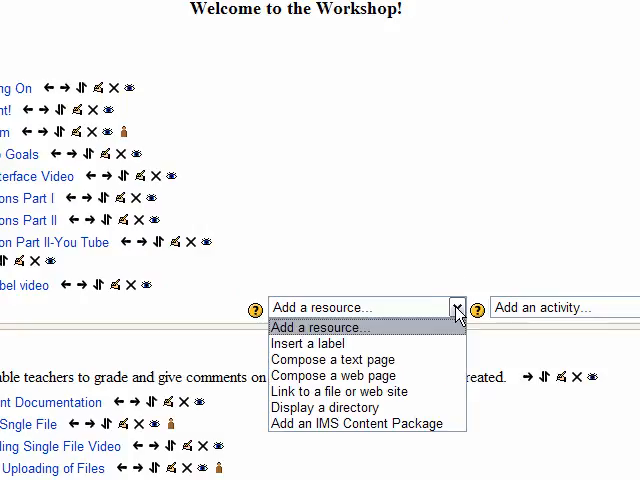
mouse_move(392, 344)
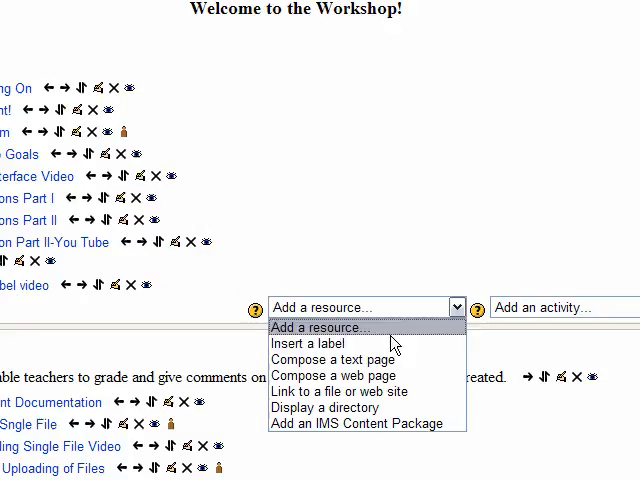
mouse_move(360, 360)
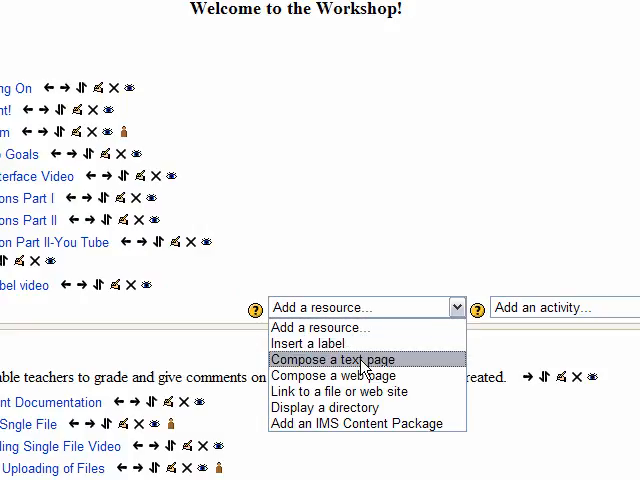
Start a new 'Compose a text page' resource named 'Text Page'.
left_click(332, 360)
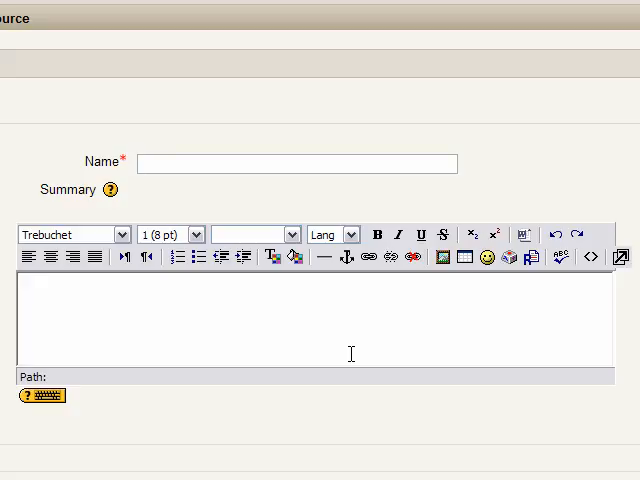
type("Text Page")
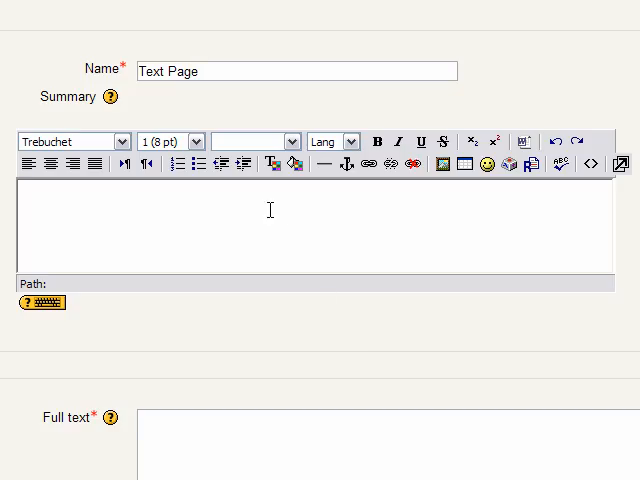
mouse_move(338, 224)
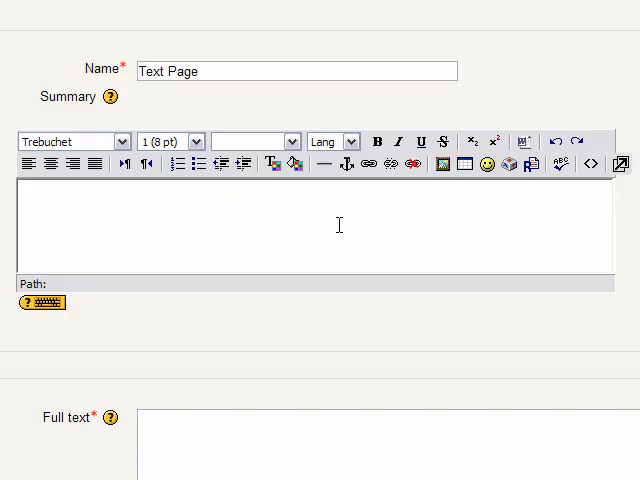
Fill the Full text field with 'New page.'.
scroll("down", 3)
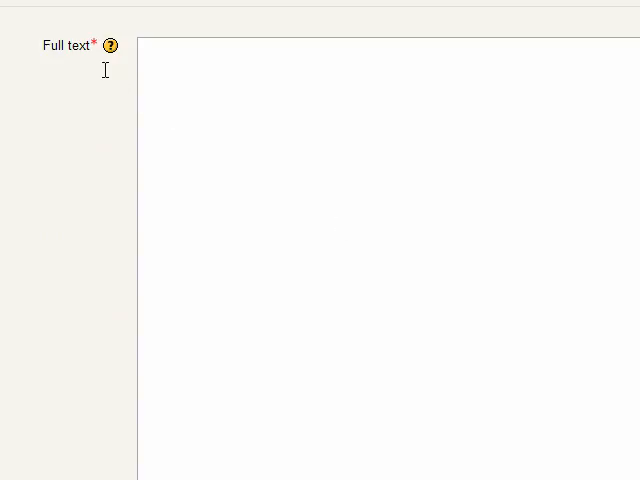
mouse_move(94, 44)
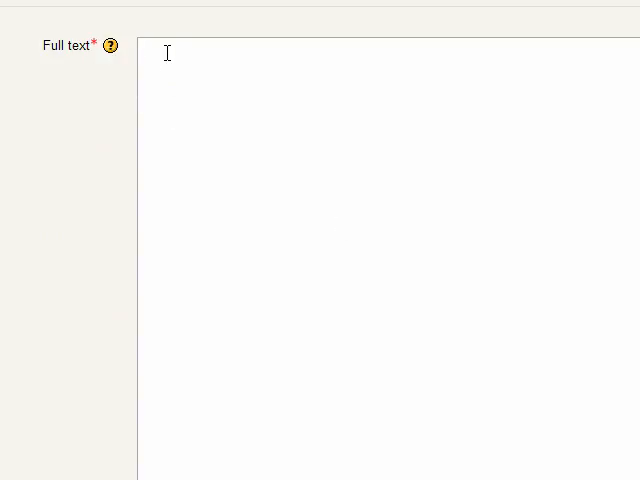
type("New pag")
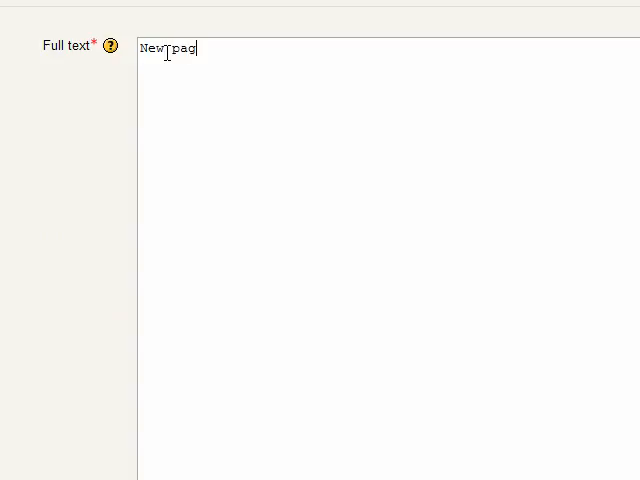
type("e.")
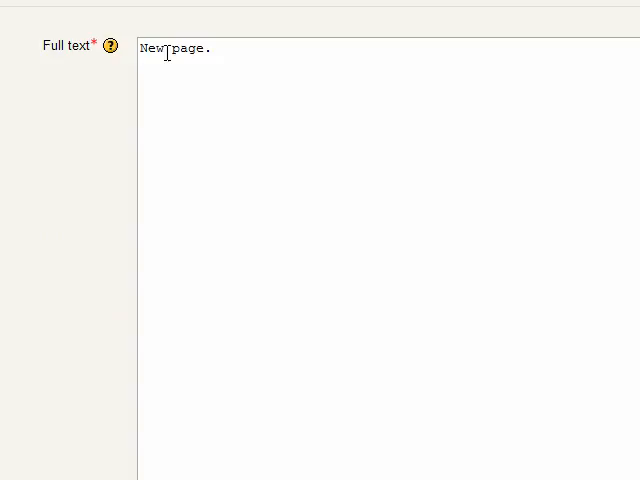
left_click(210, 48)
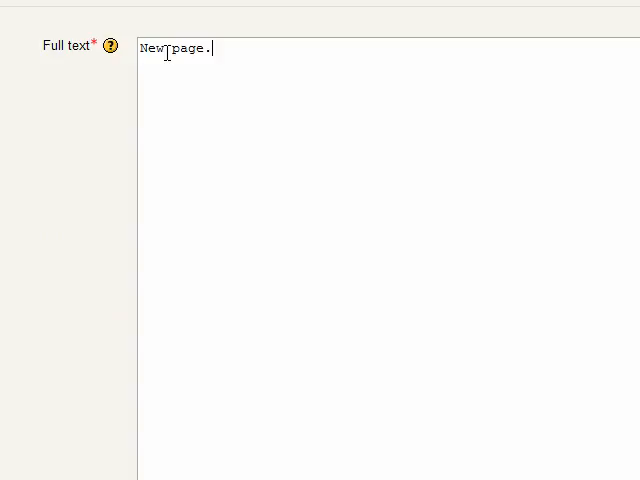
scroll("down", 3)
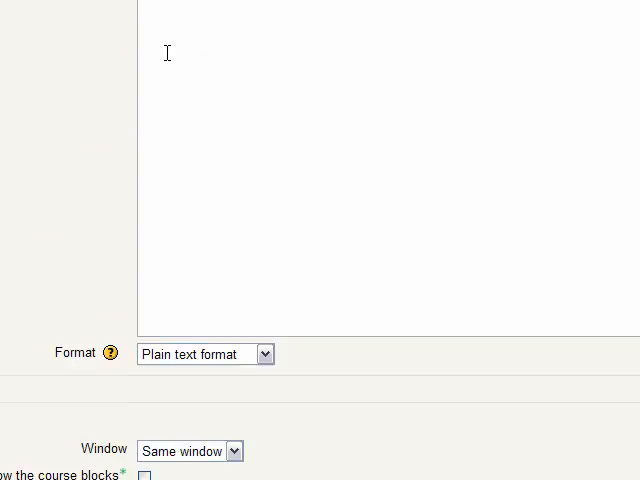
Set Window to 'New window', then save and return to the course.
scroll("down", 3)
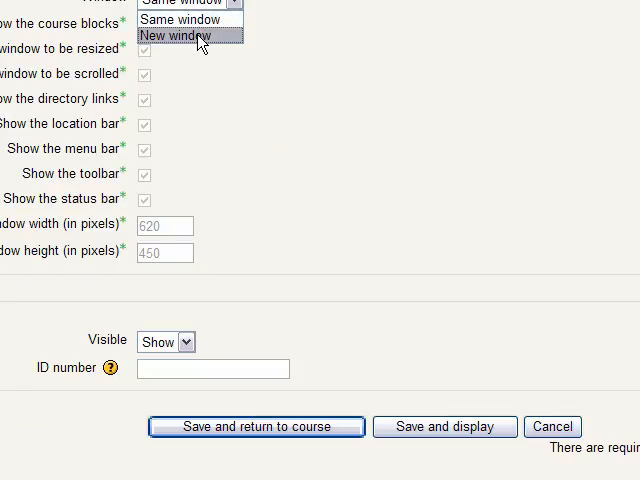
left_click(172, 36)
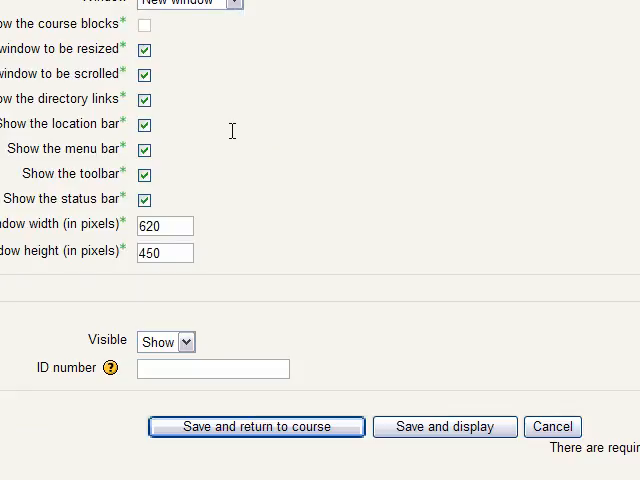
mouse_move(256, 428)
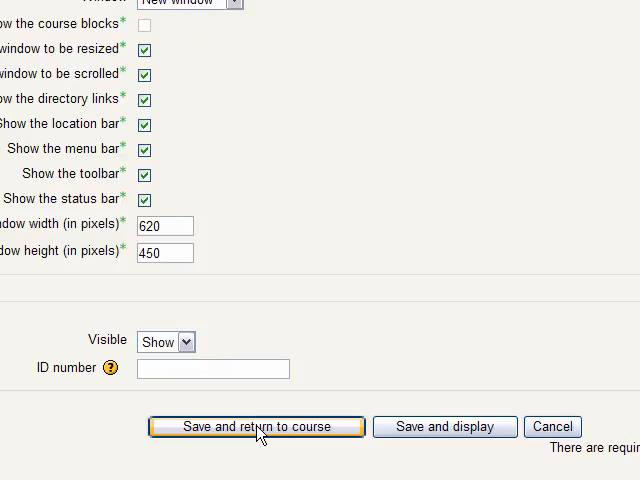
left_click(256, 428)
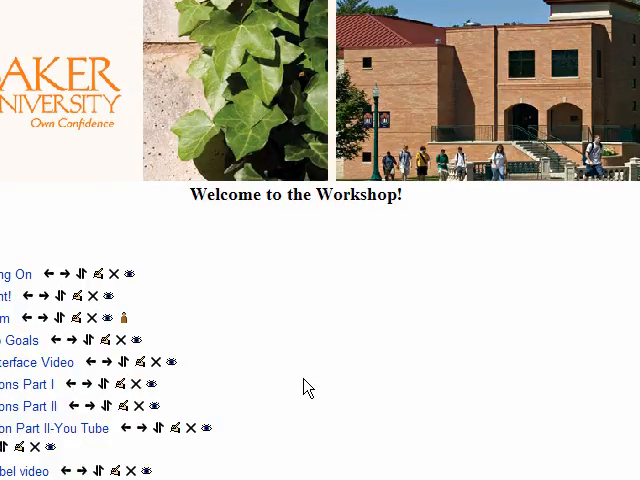
Open the newly listed 'Text Page' resource to view its 'New page.' text.
scroll("down", 3)
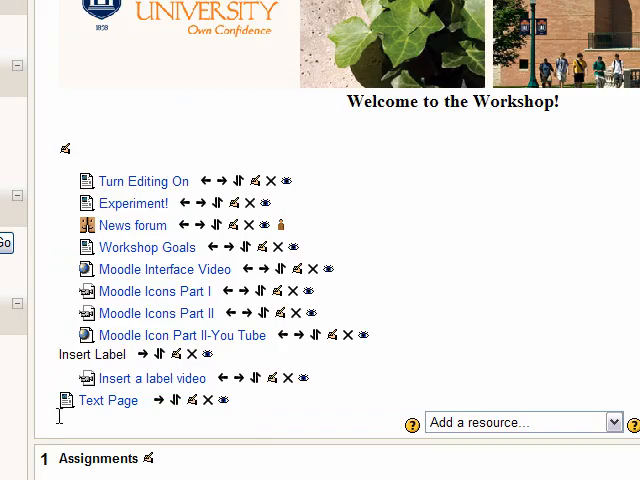
mouse_move(108, 400)
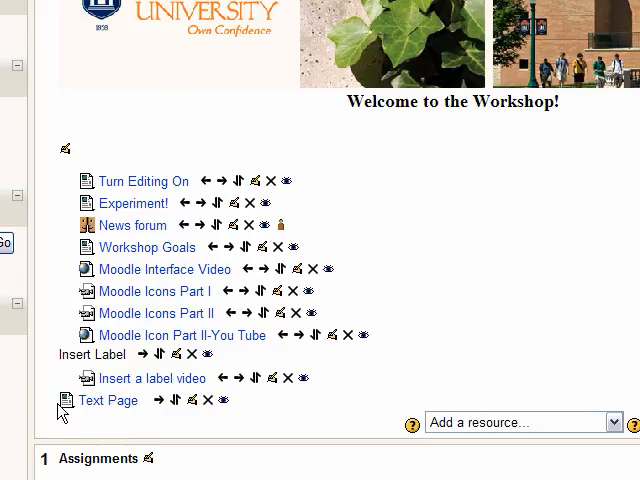
mouse_move(116, 420)
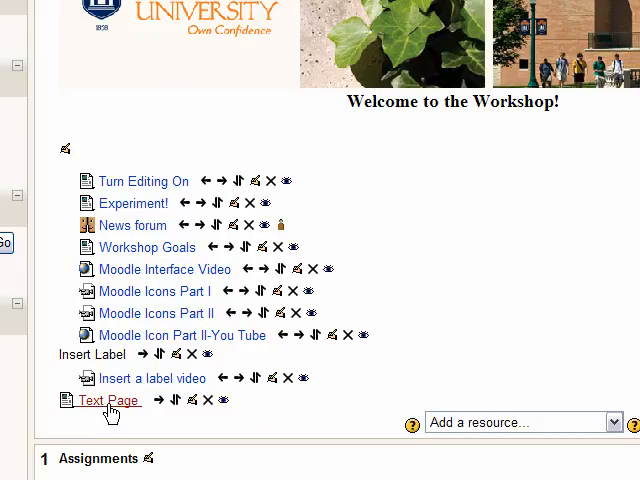
left_click(108, 400)
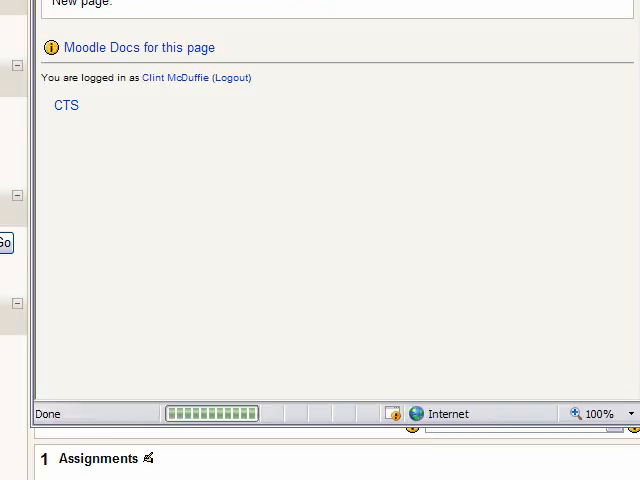